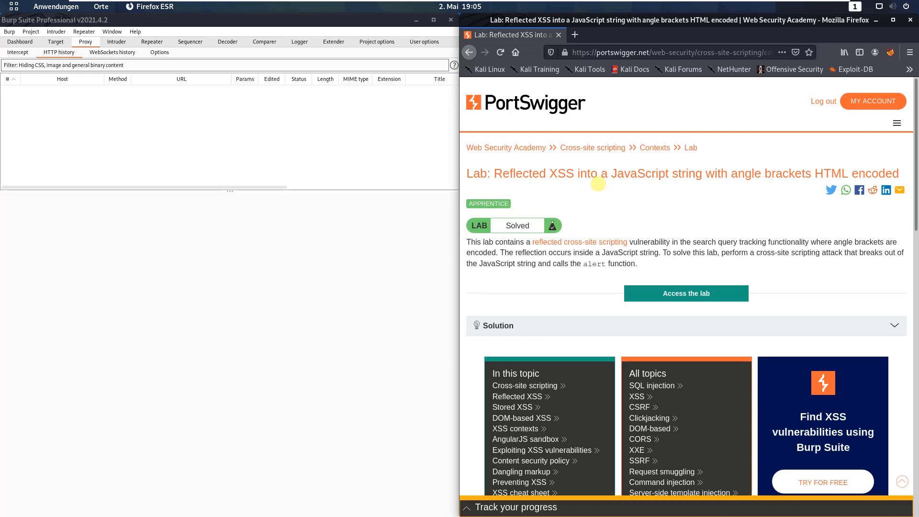
{"action": "mouse_move", "coordinate": [691, 294]}
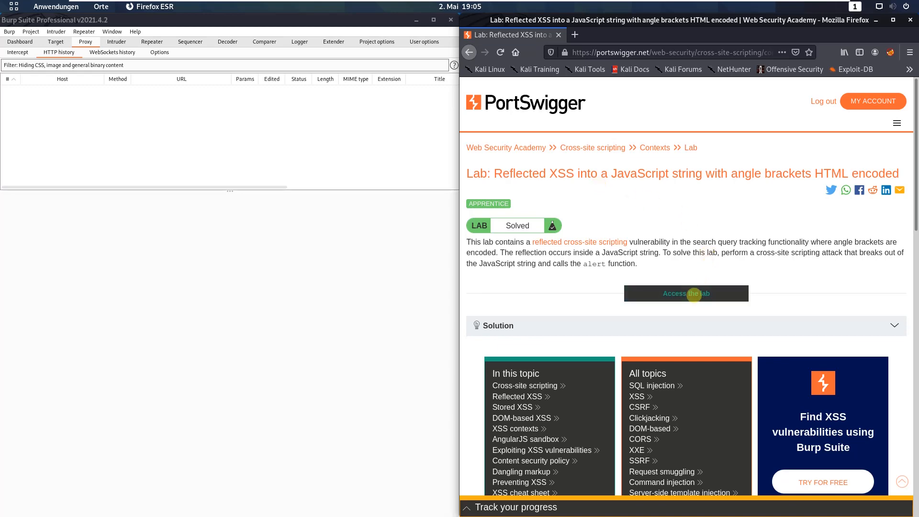
Access the lab so its blog site loads in Firefox, still marked Not solved.
{"action": "left_click", "coordinate": [685, 292]}
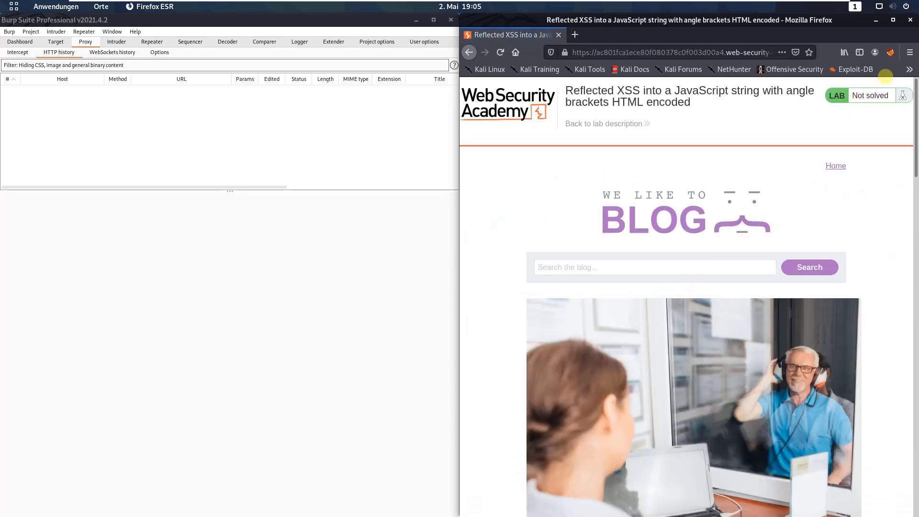
Turn on Proxy interception and search the blog for abcd1234 so the request is held.
{"action": "left_click", "coordinate": [891, 52]}
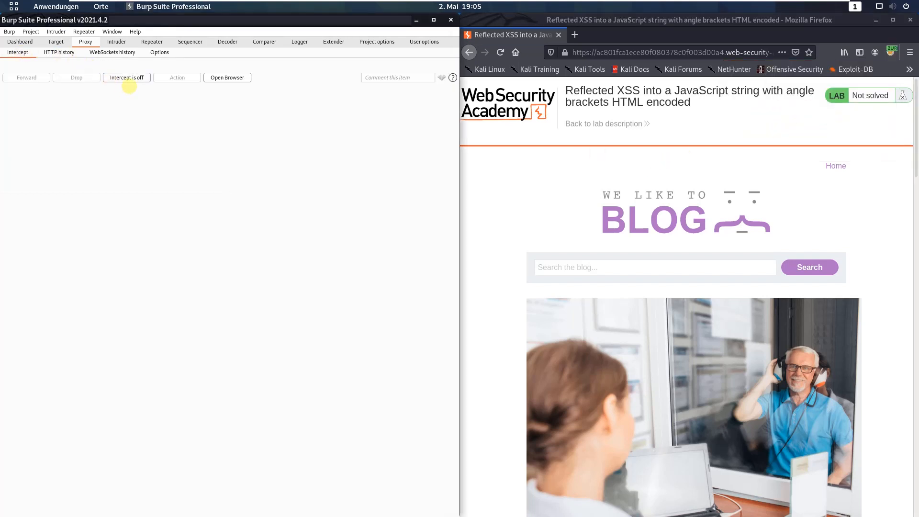
{"action": "mouse_move", "coordinate": [126, 76]}
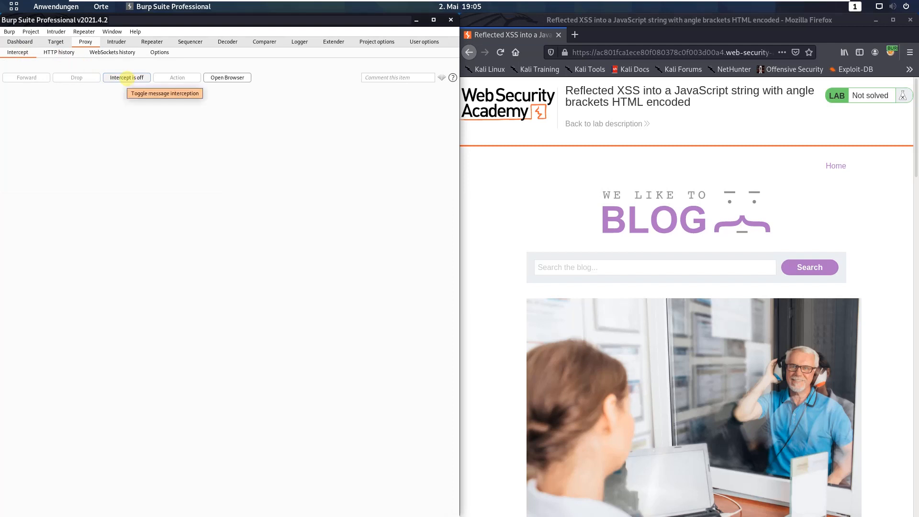
{"action": "left_click", "coordinate": [126, 78]}
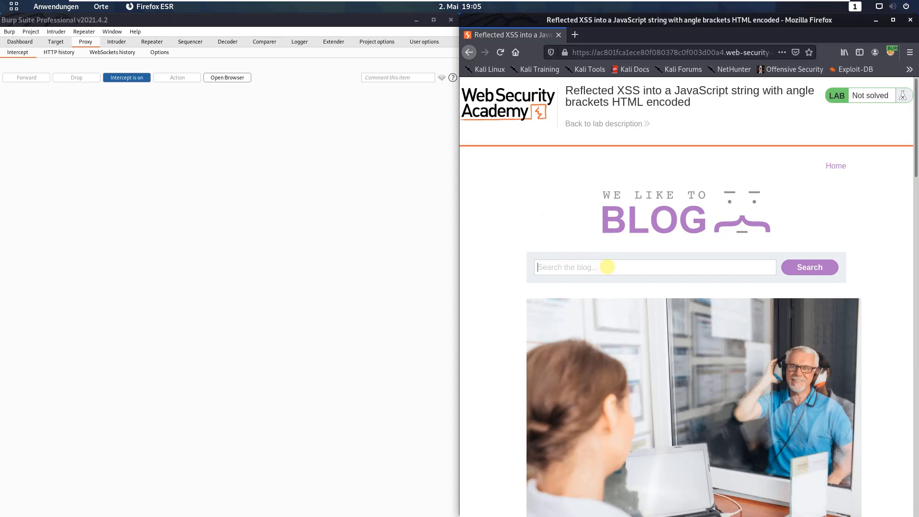
{"action": "type", "text": "abcd1234"}
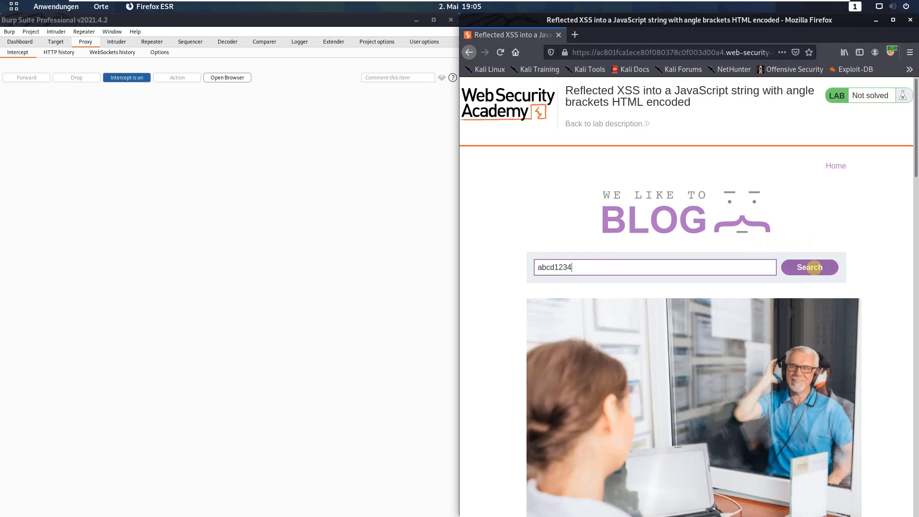
{"action": "left_click", "coordinate": [808, 267]}
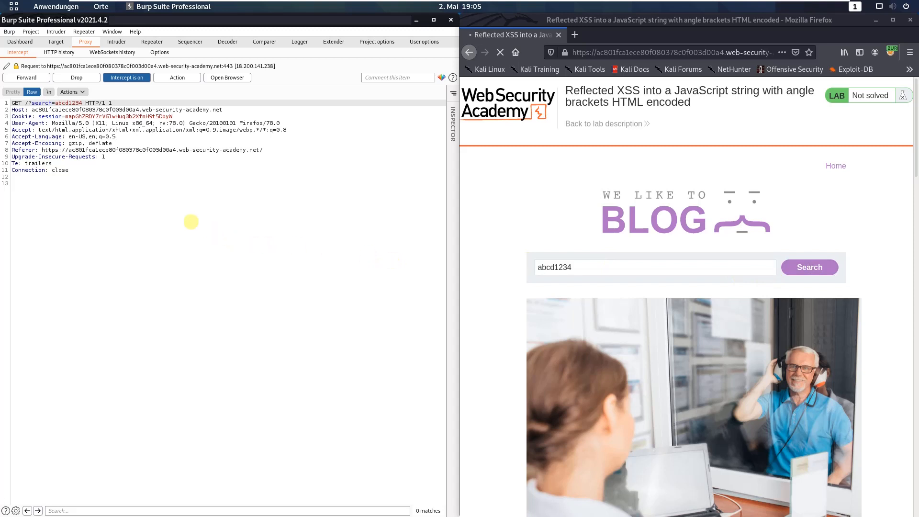
{"action": "mouse_move", "coordinate": [108, 172]}
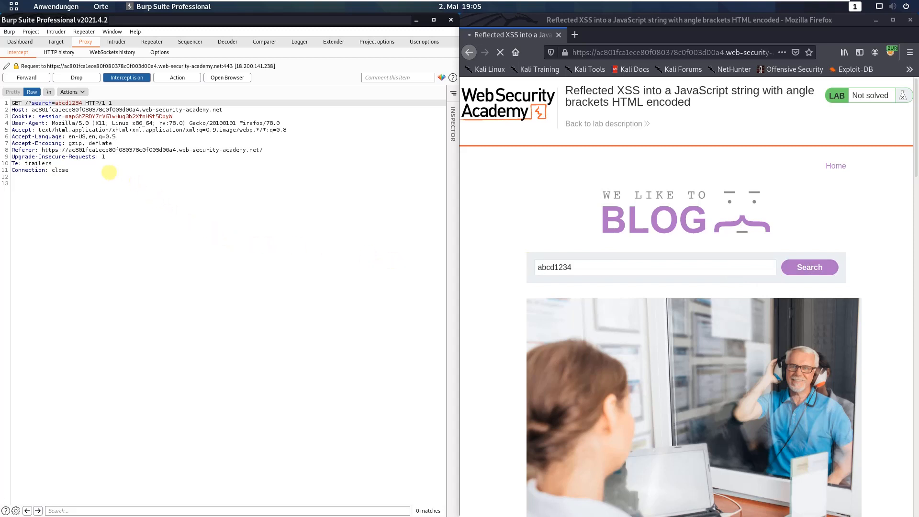
Send the intercepted abcd1234 search request to Repeater.
{"action": "right_click", "coordinate": [109, 172]}
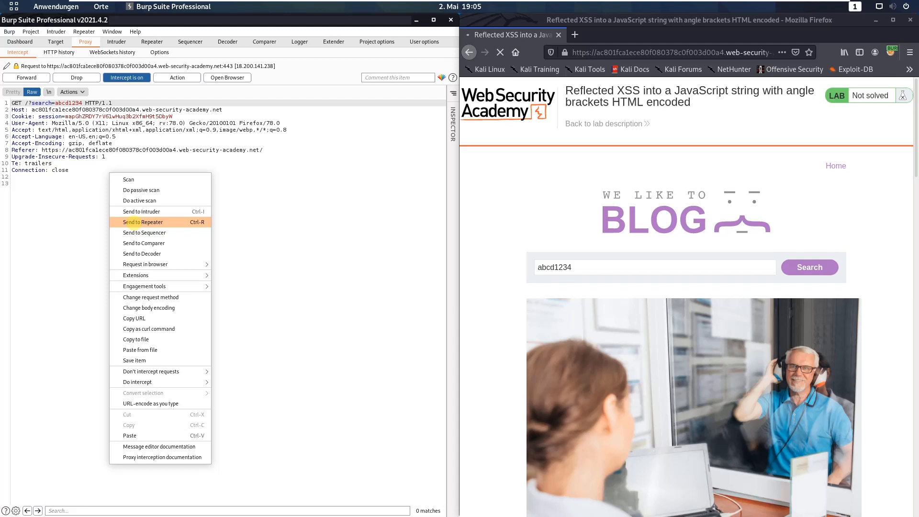
{"action": "left_click", "coordinate": [143, 221]}
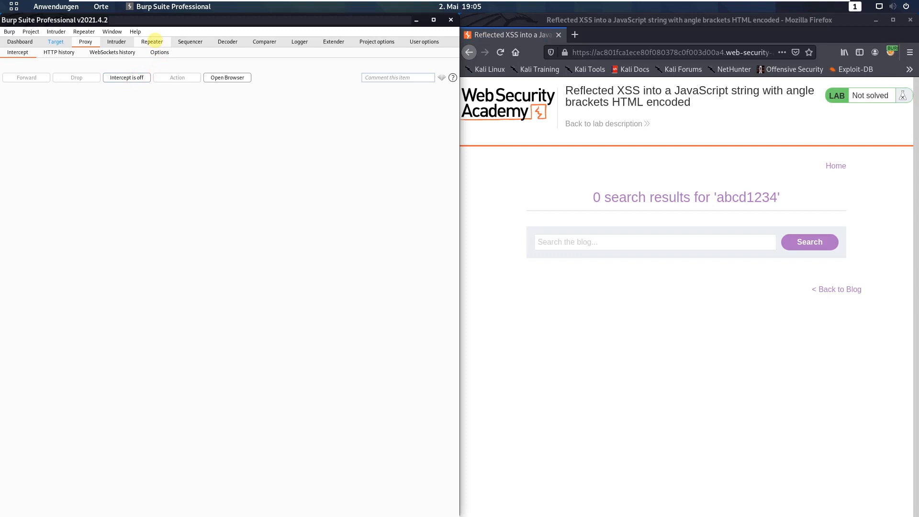
Resend the request in Repeater and locate abcd1234 reflected inside the JavaScript searchTerms string.
{"action": "left_click", "coordinate": [152, 41]}
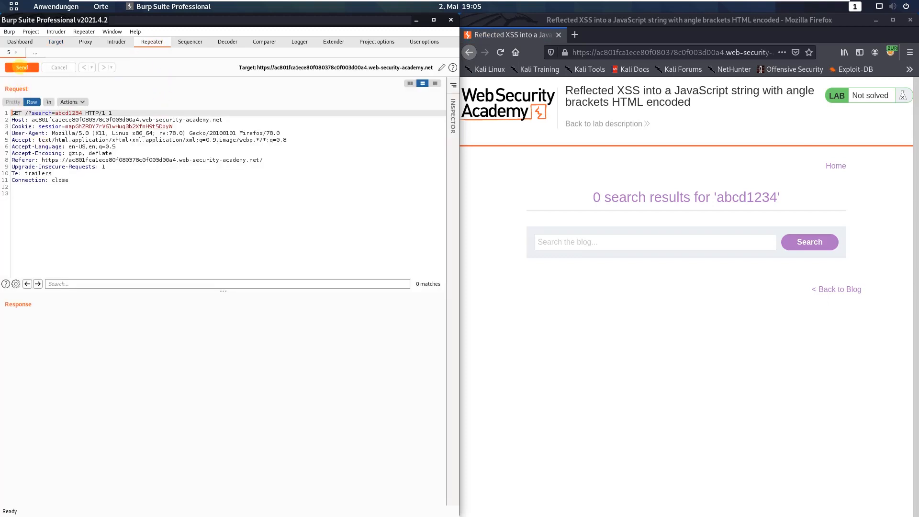
{"action": "left_click", "coordinate": [22, 67]}
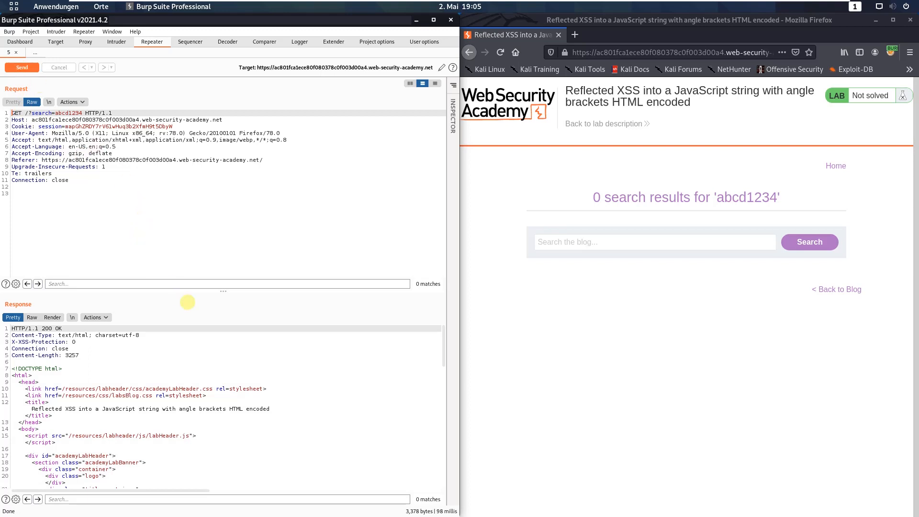
{"action": "mouse_move", "coordinate": [140, 497]}
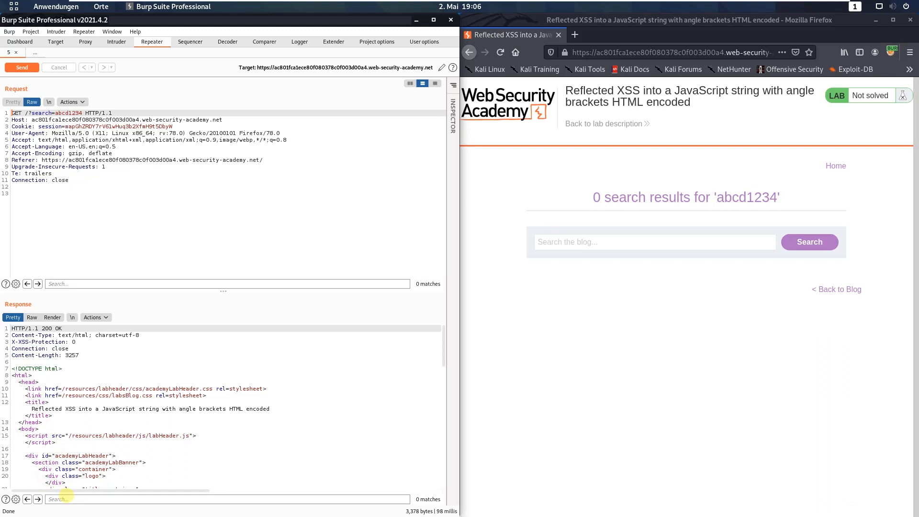
{"action": "type", "text": "abcd1234"}
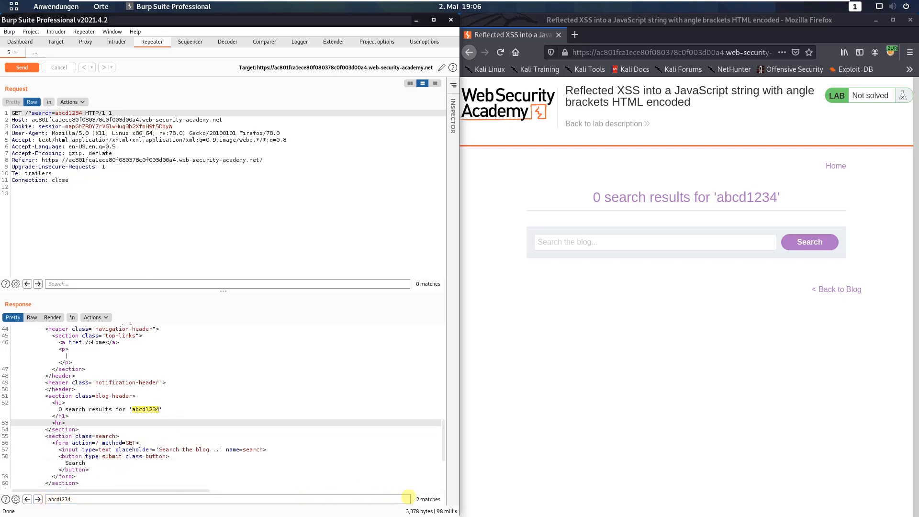
{"action": "left_click", "coordinate": [37, 499]}
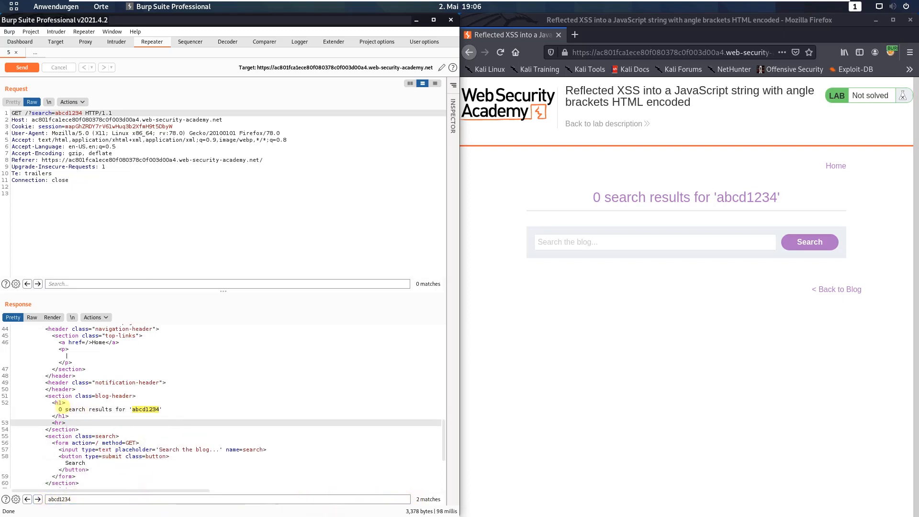
{"action": "left_click", "coordinate": [38, 499]}
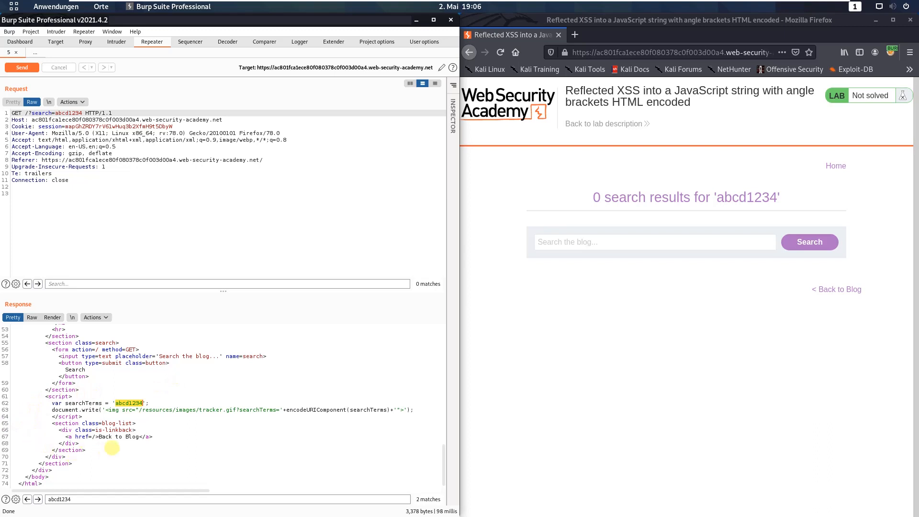
{"action": "mouse_move", "coordinate": [147, 419]}
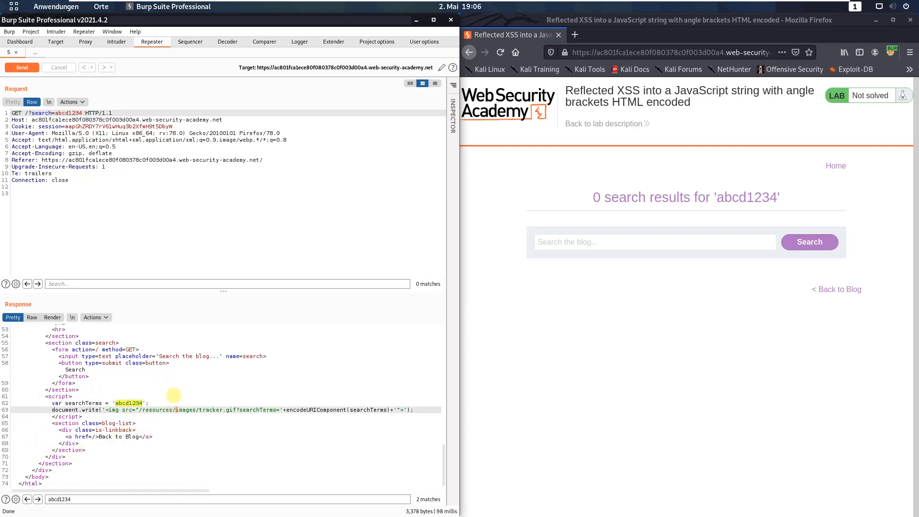
{"action": "mouse_move", "coordinate": [232, 276]}
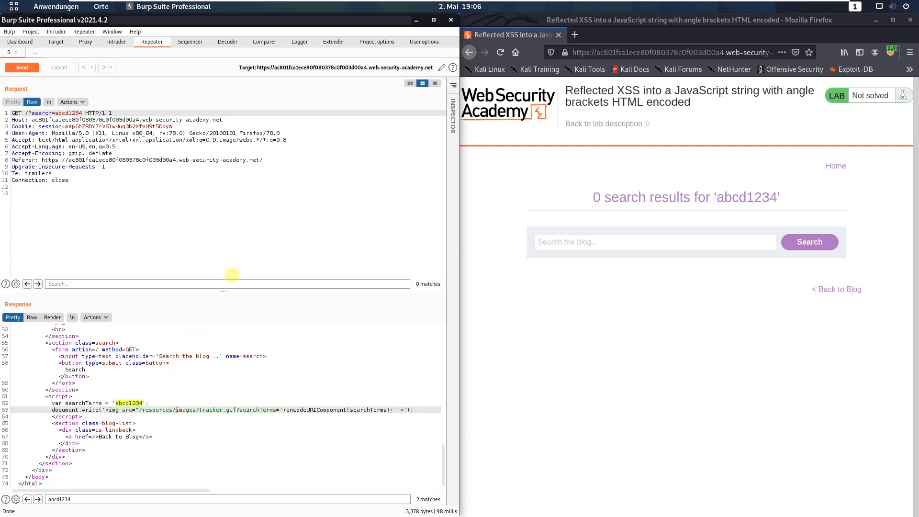
Search the blog for the payload '-alert(1)-' to break out of the JavaScript string.
{"action": "left_click", "coordinate": [654, 241]}
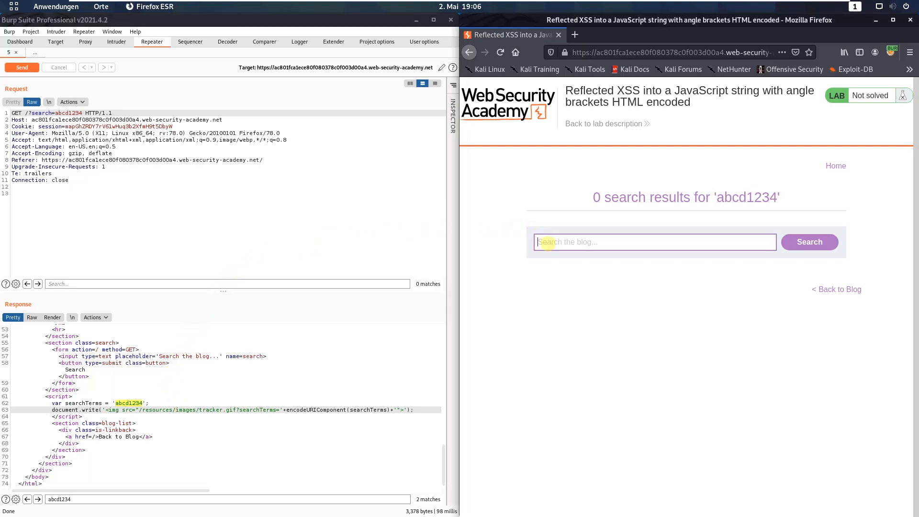
{"action": "mouse_move", "coordinate": [573, 259]}
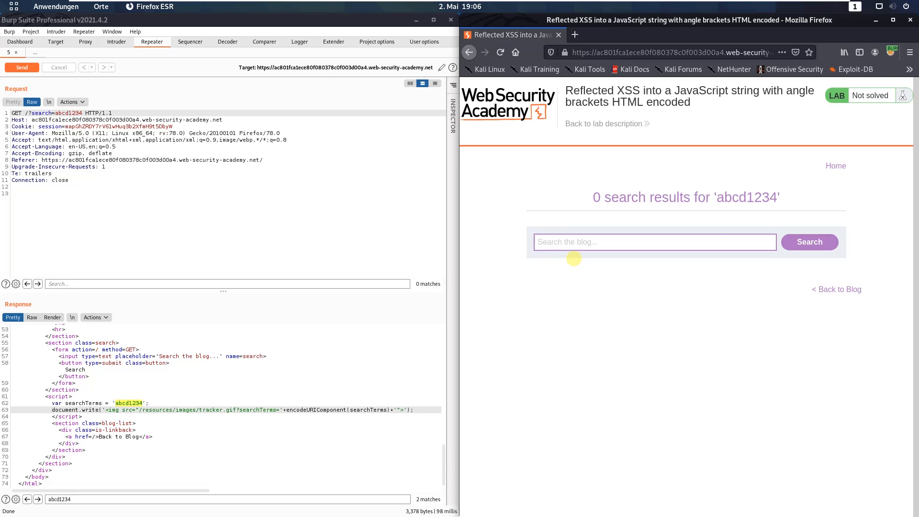
{"action": "type", "text": "'"}
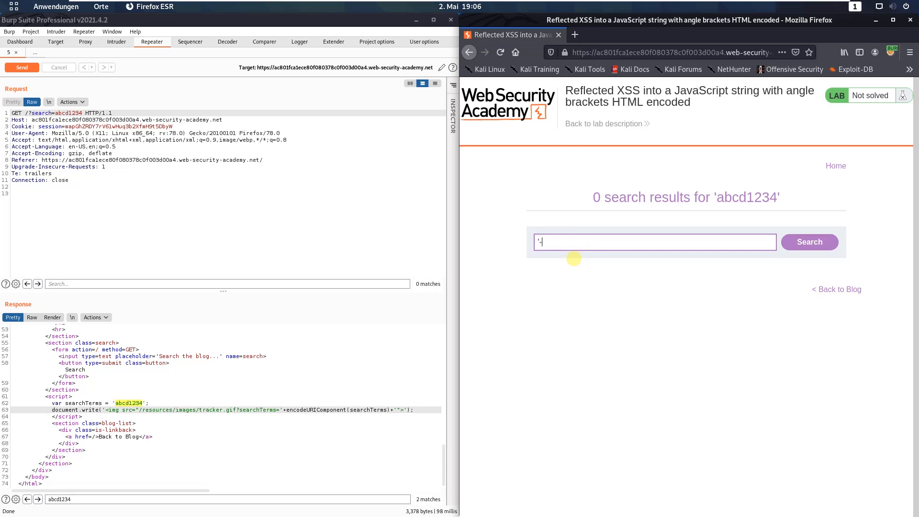
{"action": "type", "text": "a"}
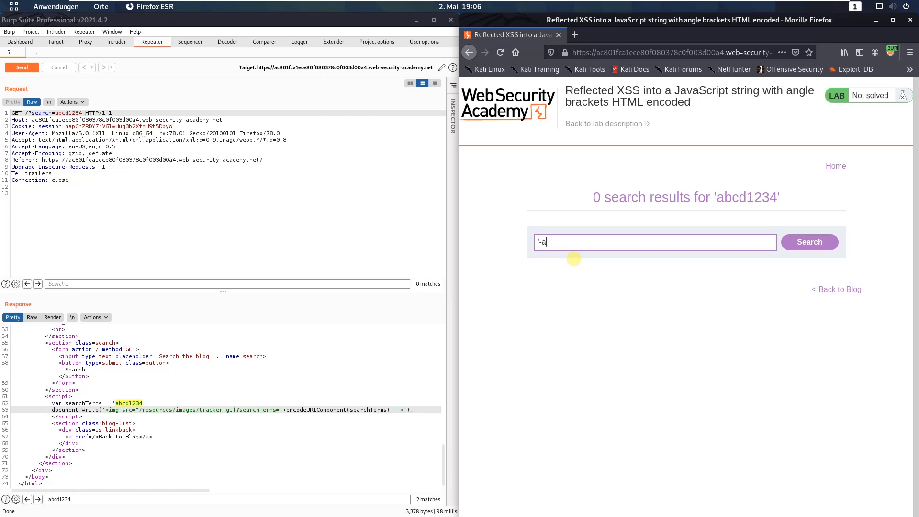
{"action": "type", "text": "lert(1"}
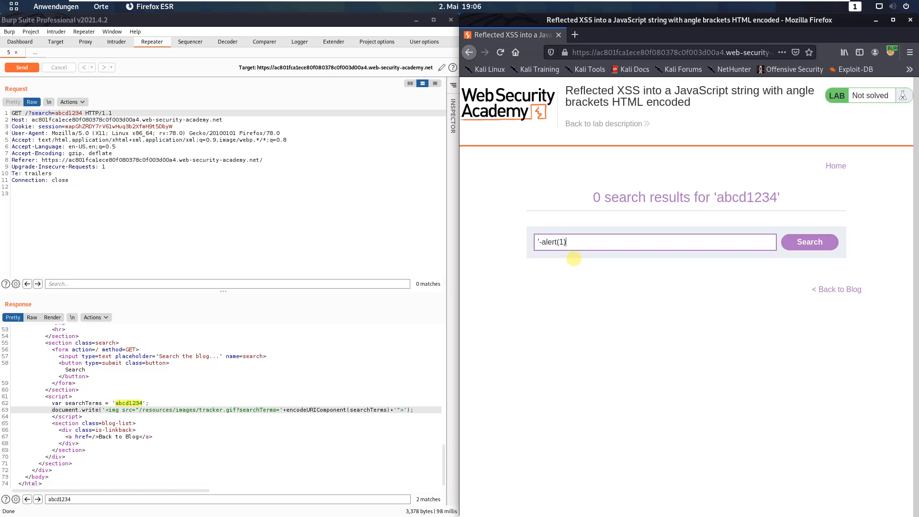
{"action": "type", "text": "-'"}
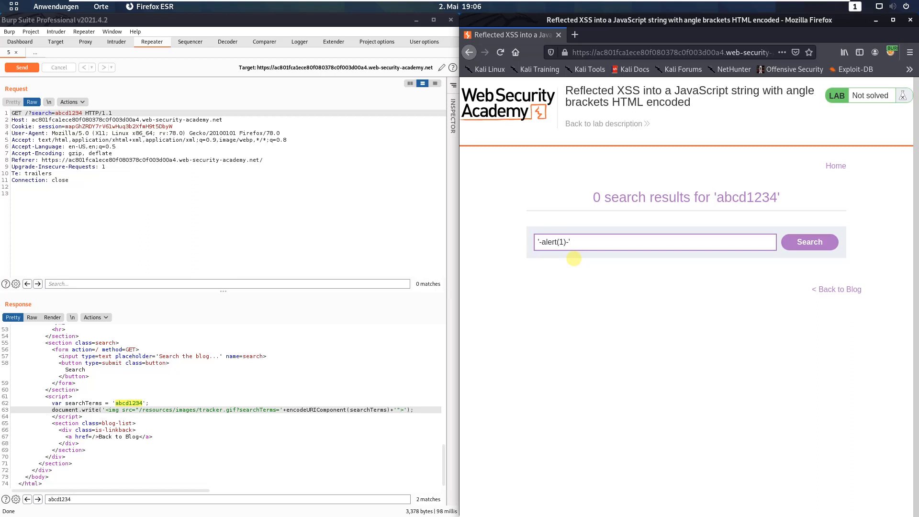
{"action": "mouse_move", "coordinate": [809, 230]}
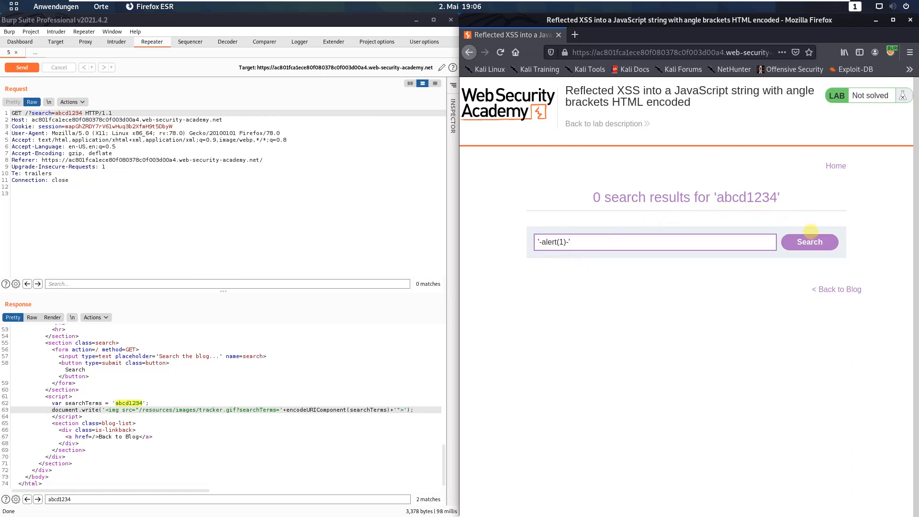
{"action": "left_click", "coordinate": [808, 242]}
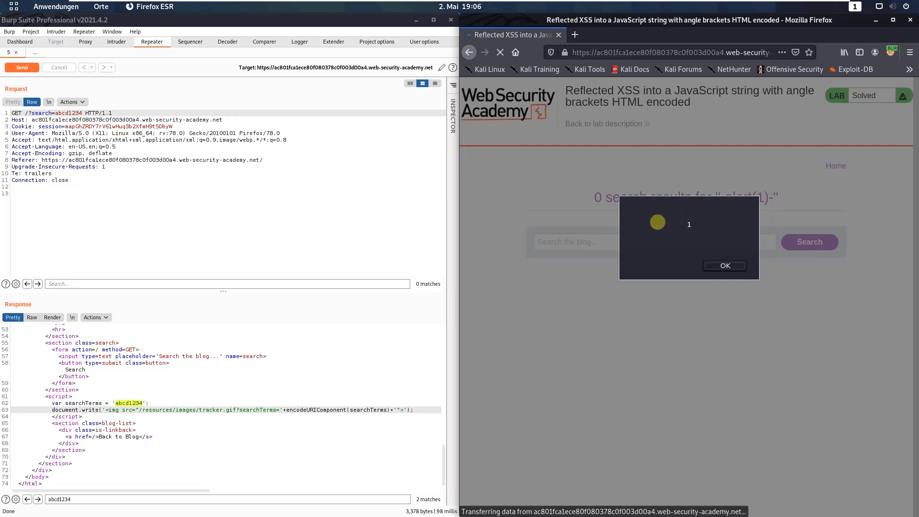
Dismiss the alert showing 1, leaving the lab marked Solved.
{"action": "left_click", "coordinate": [724, 265]}
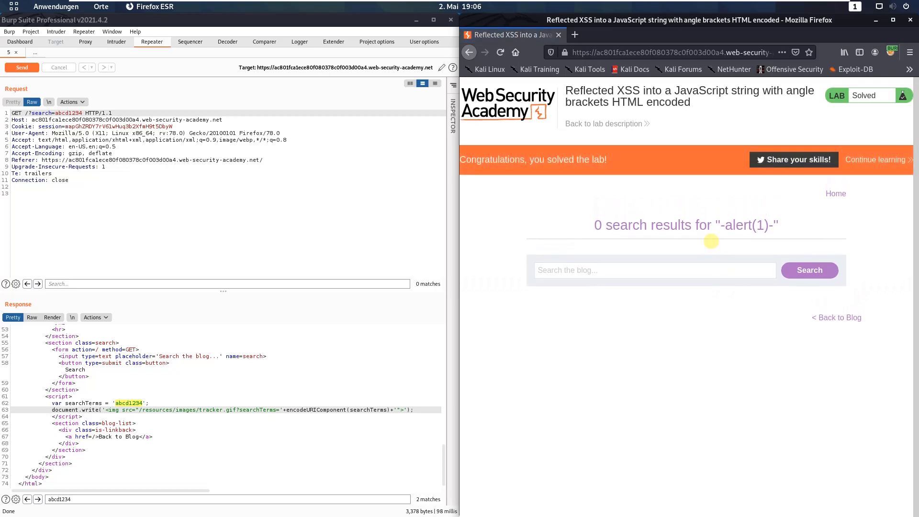